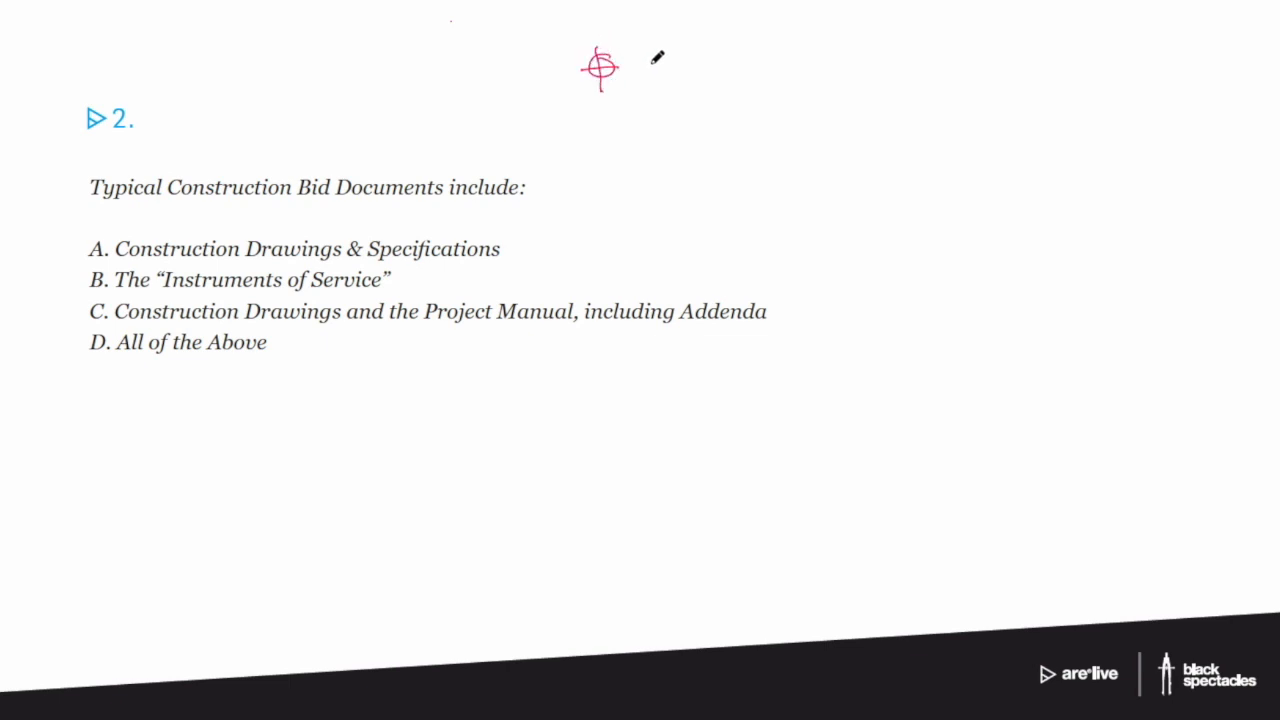
# - Write SD DD CD B CA in pink after the top symbol, ending with a wavy line
pyautogui.moveTo(625, 65); pyautogui.dragTo(675, 65)
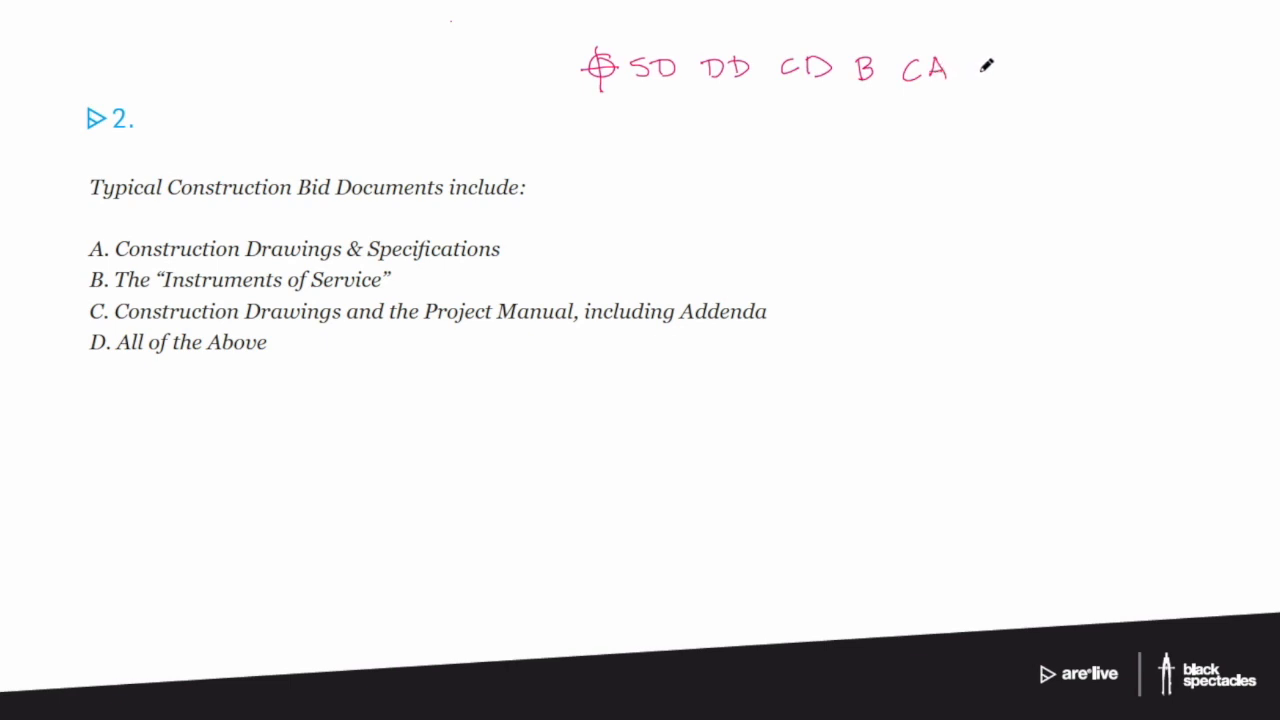
pyautogui.moveTo(965, 72); pyautogui.dragTo(1025, 68)
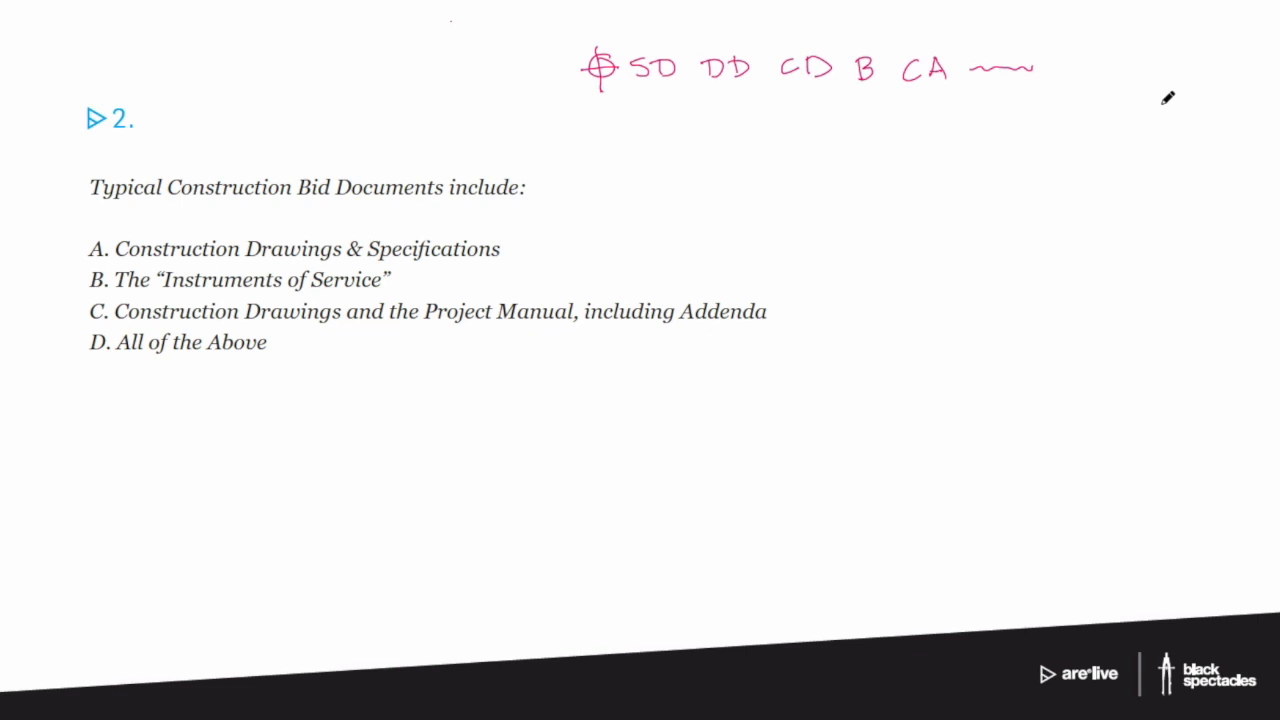
pyautogui.moveTo(227, 455)
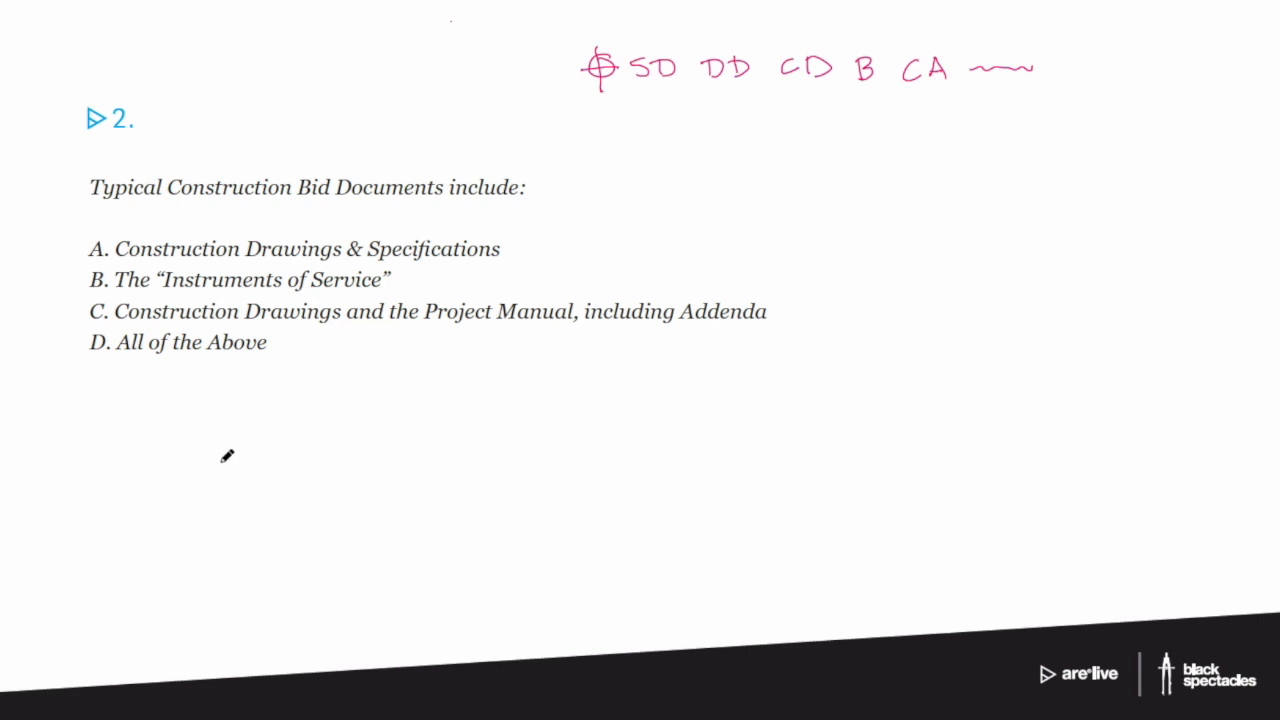
pyautogui.moveTo(84, 402)
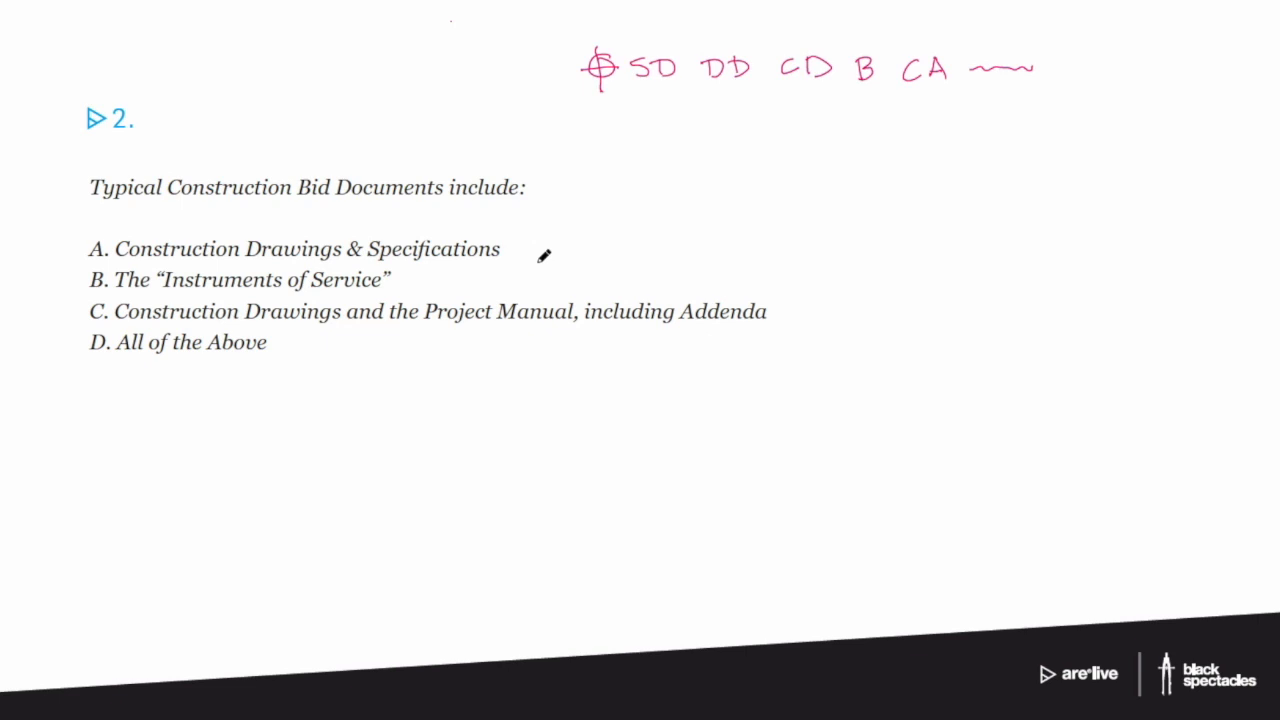
pyautogui.moveTo(113, 425)
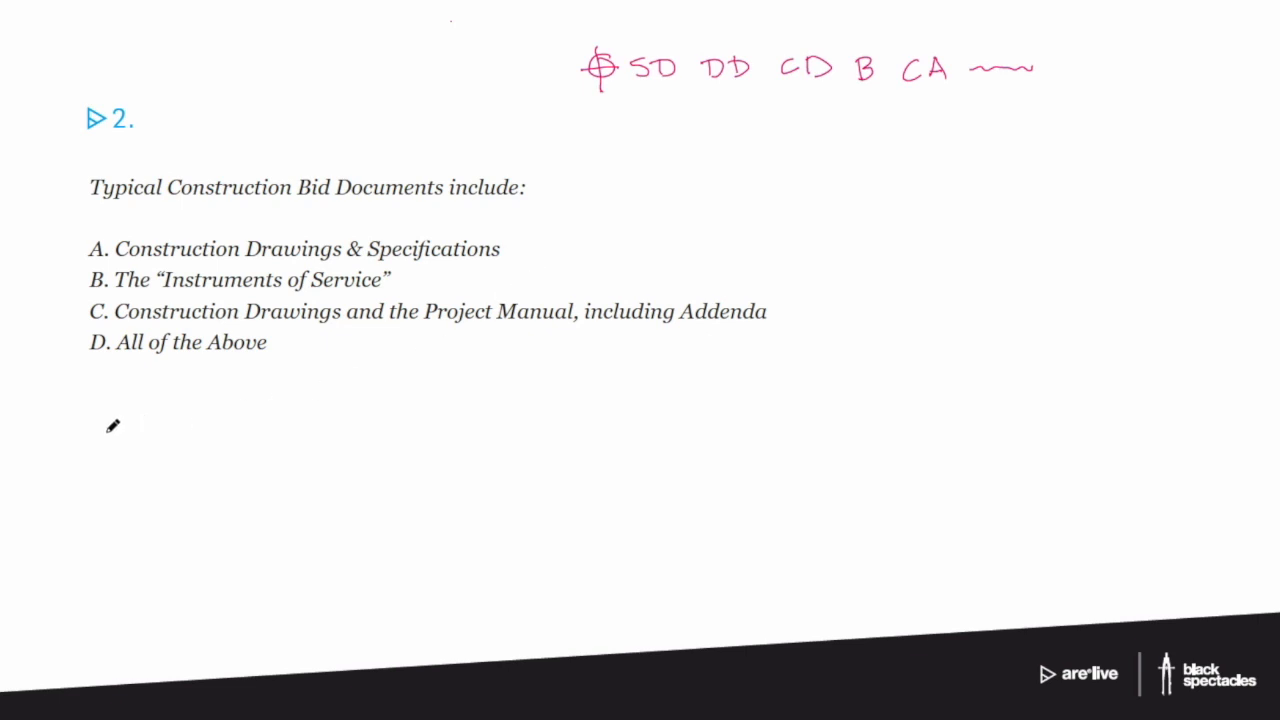
# - Place an empty comment note on the annotated quiz slide
pyautogui.click(113, 425)
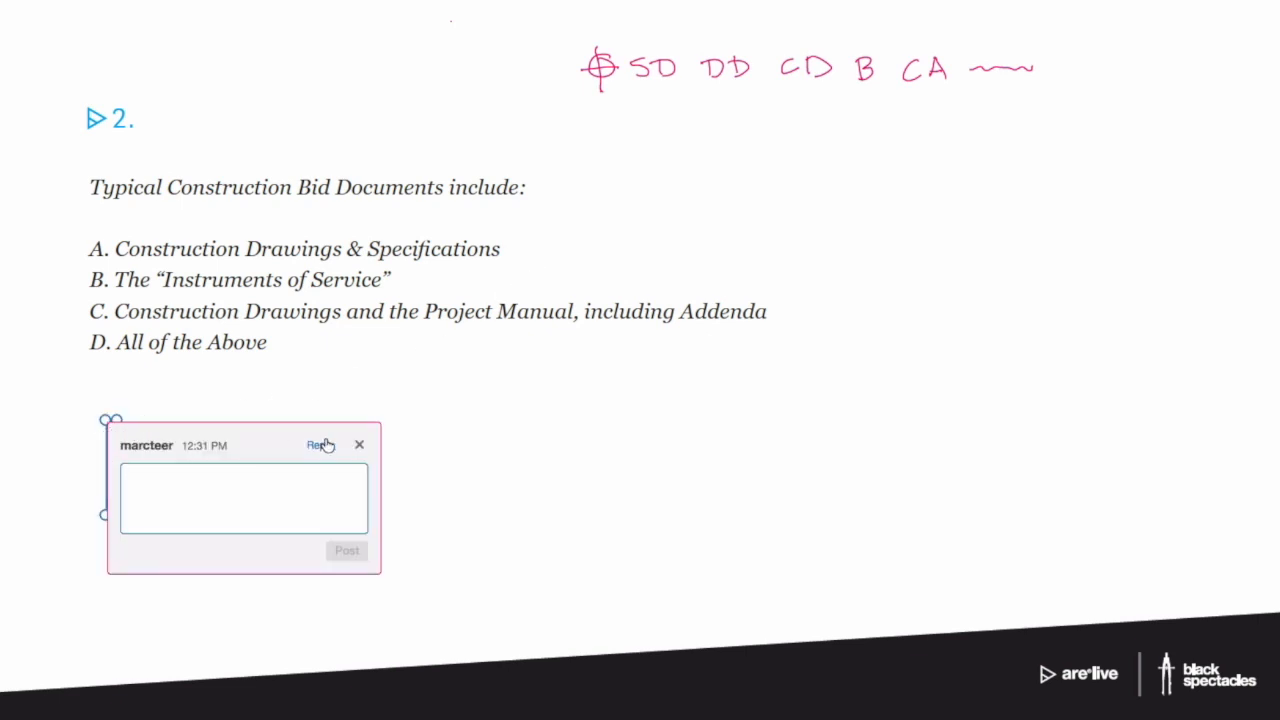
# - Close the empty comment box and sketch a second stack of three taller sheets
pyautogui.click(359, 444)
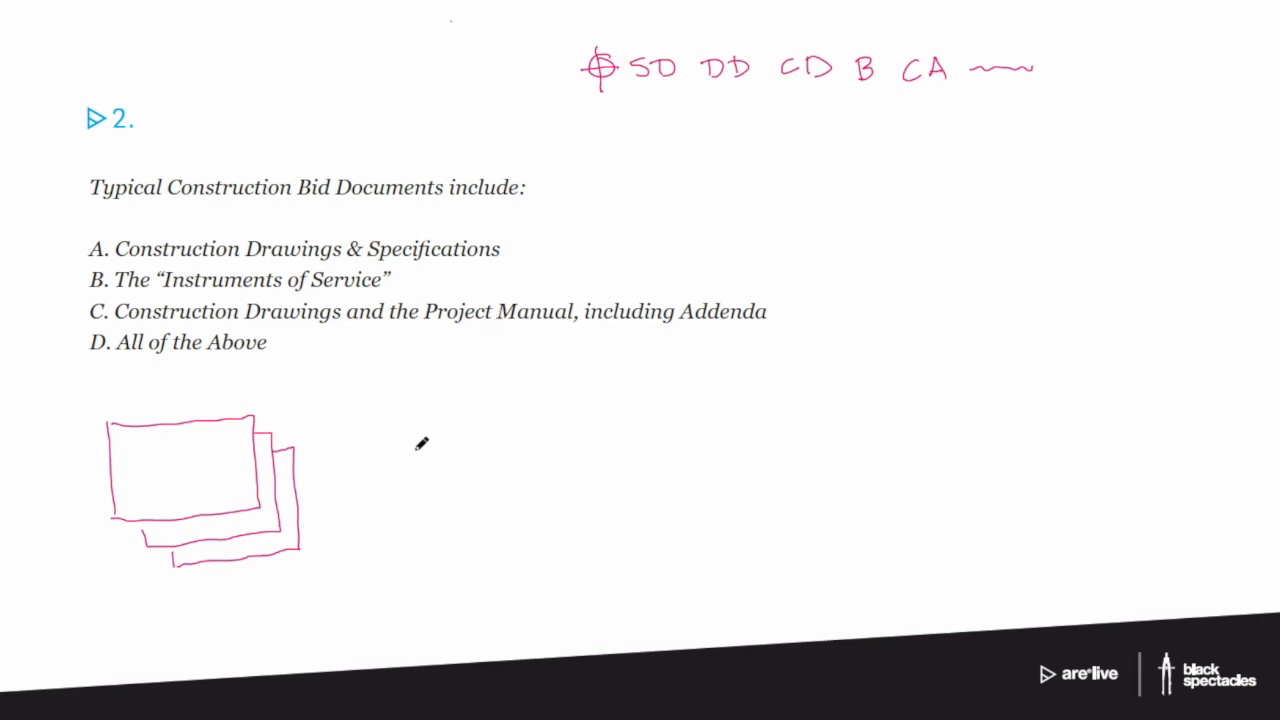
pyautogui.moveTo(410, 430)
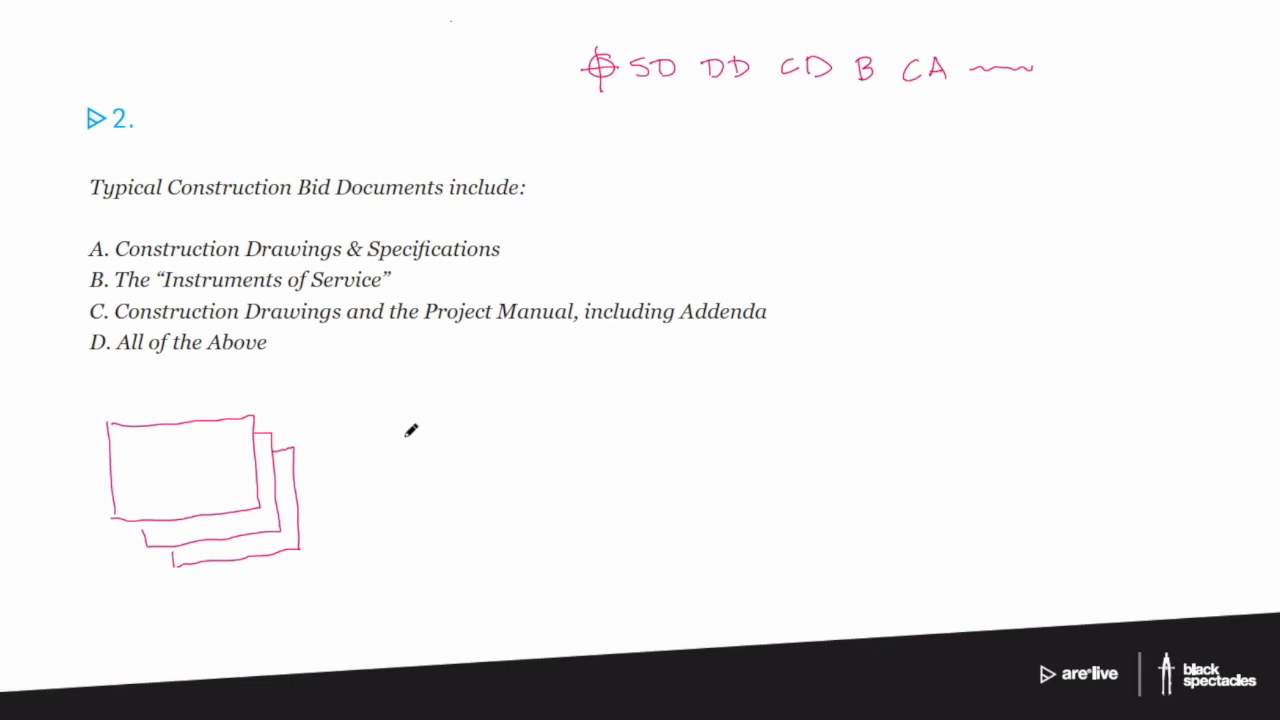
pyautogui.moveTo(587, 423)
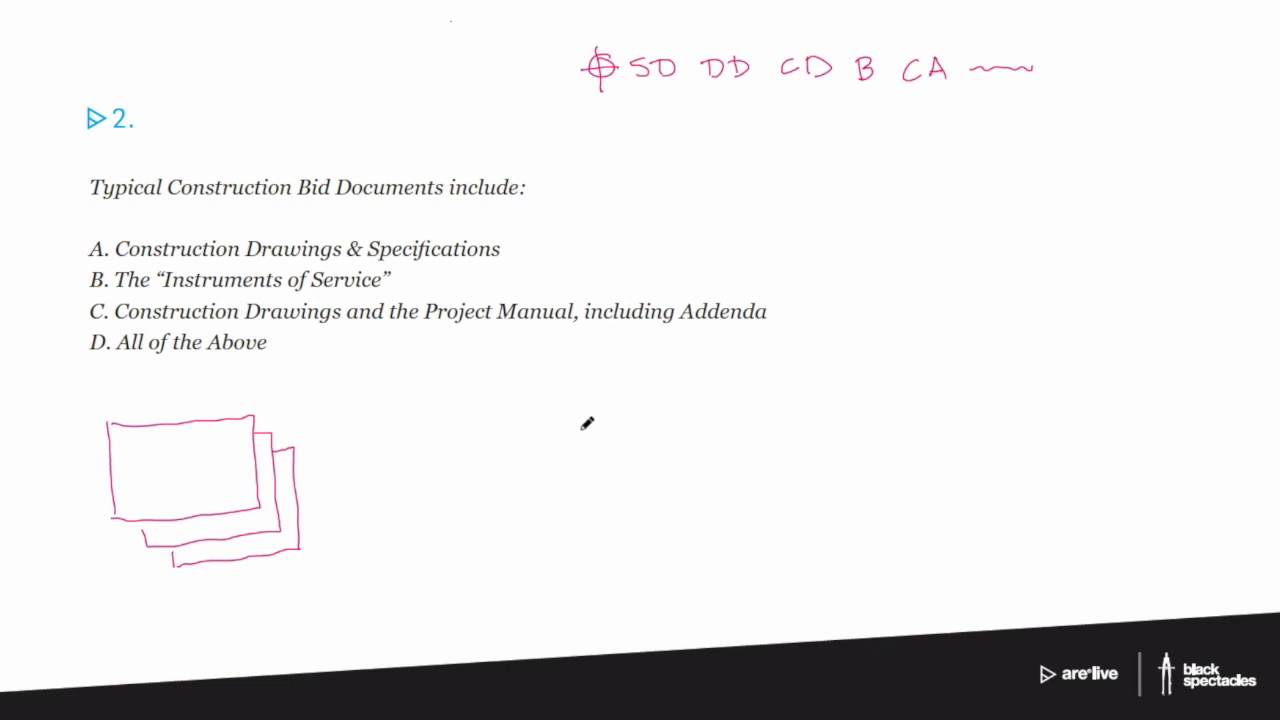
pyautogui.moveTo(585, 420); pyautogui.dragTo(585, 510)
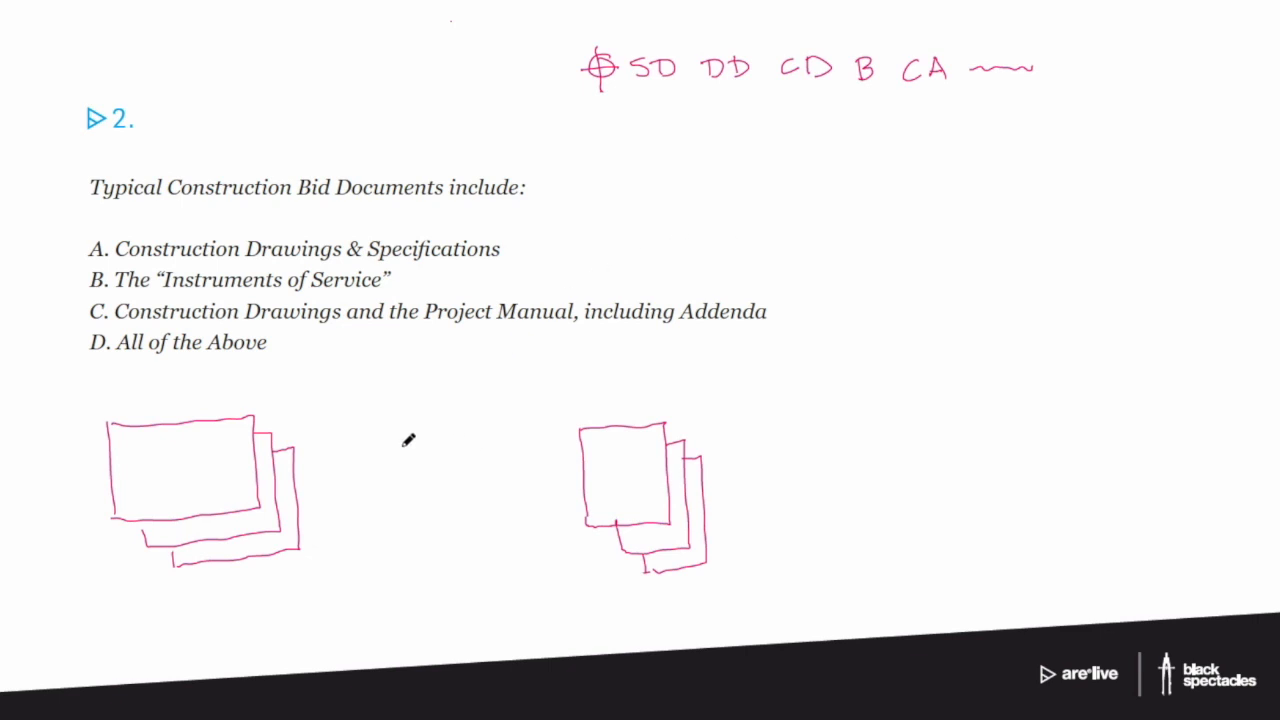
# - Draw a short vertical pink stroke between the two sheet stacks
pyautogui.moveTo(390, 432); pyautogui.dragTo(390, 505)
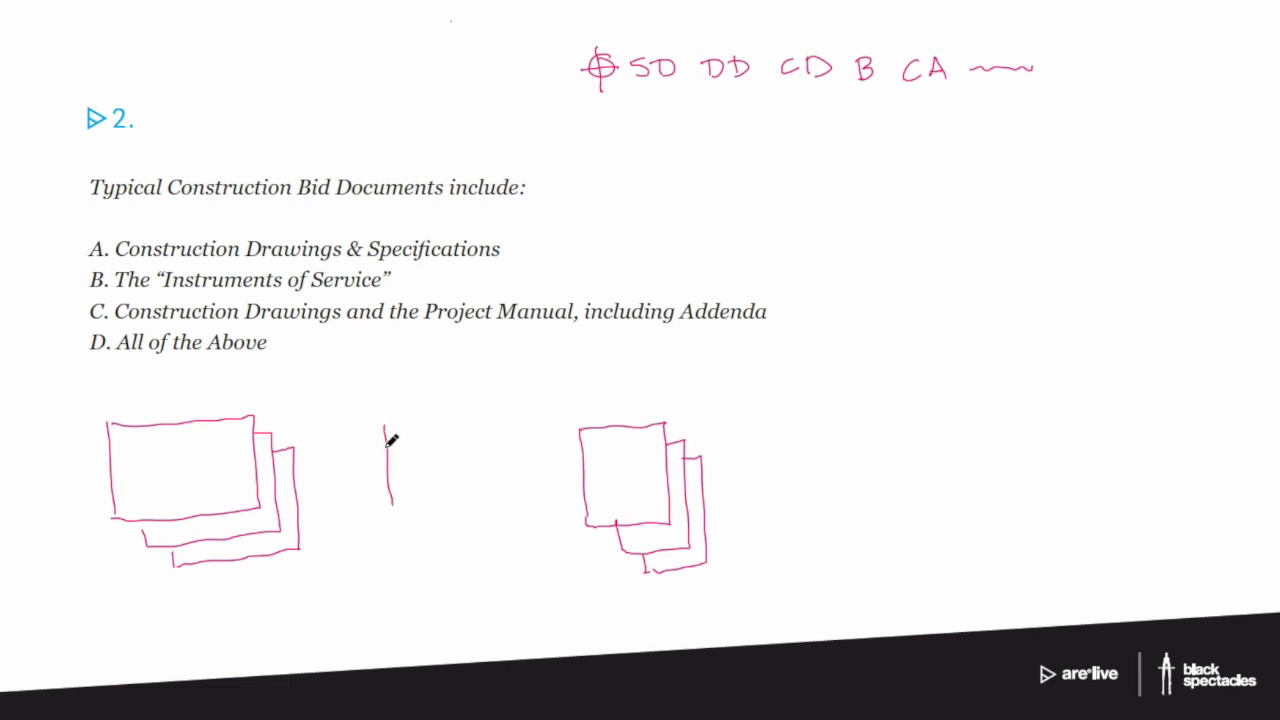